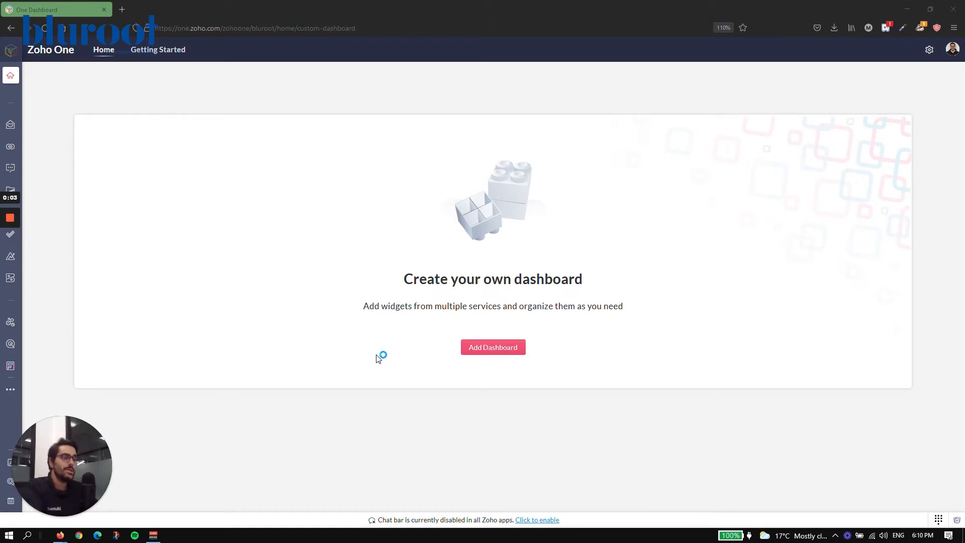
pyautogui.moveTo(344, 333)
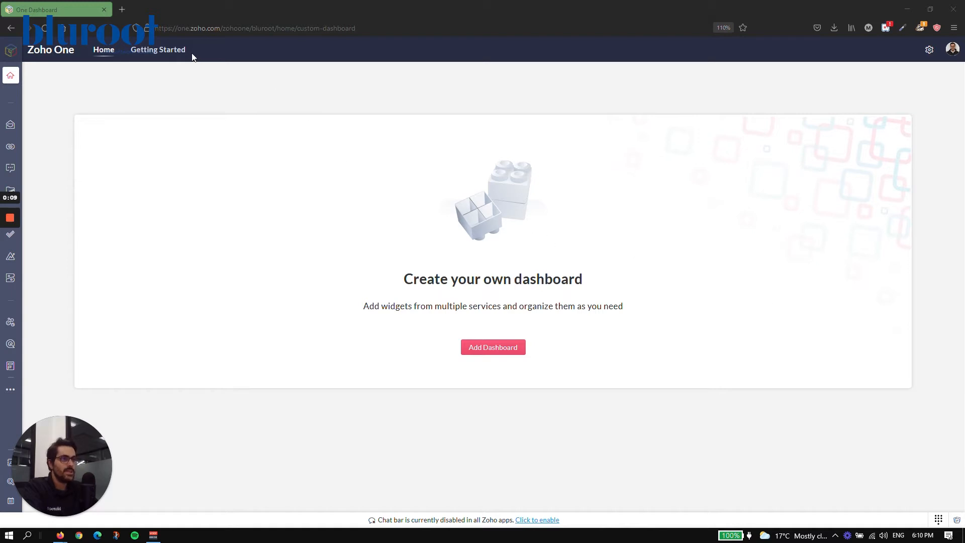
pyautogui.moveTo(73, 66)
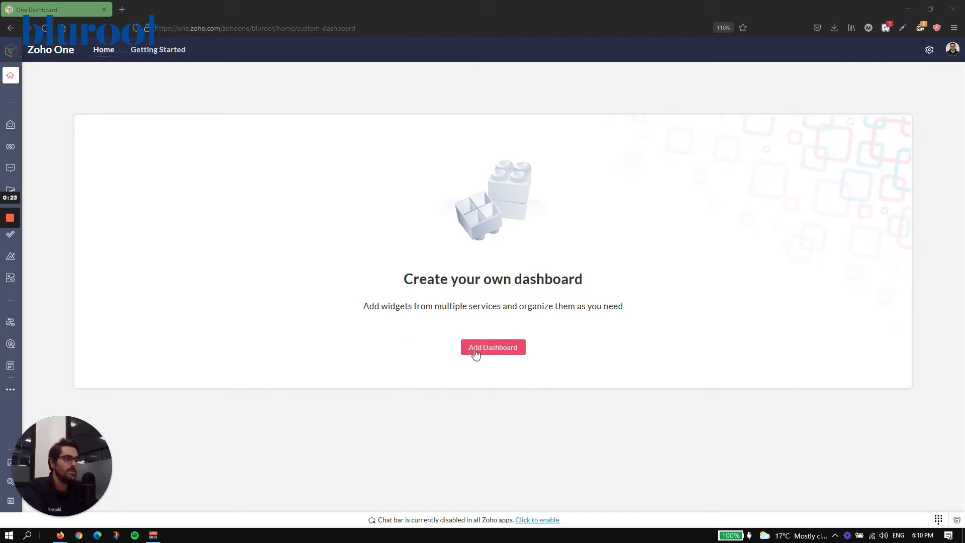
# Begin a new custom dashboard and step through the setup tour to its finish
pyautogui.click(493, 346)
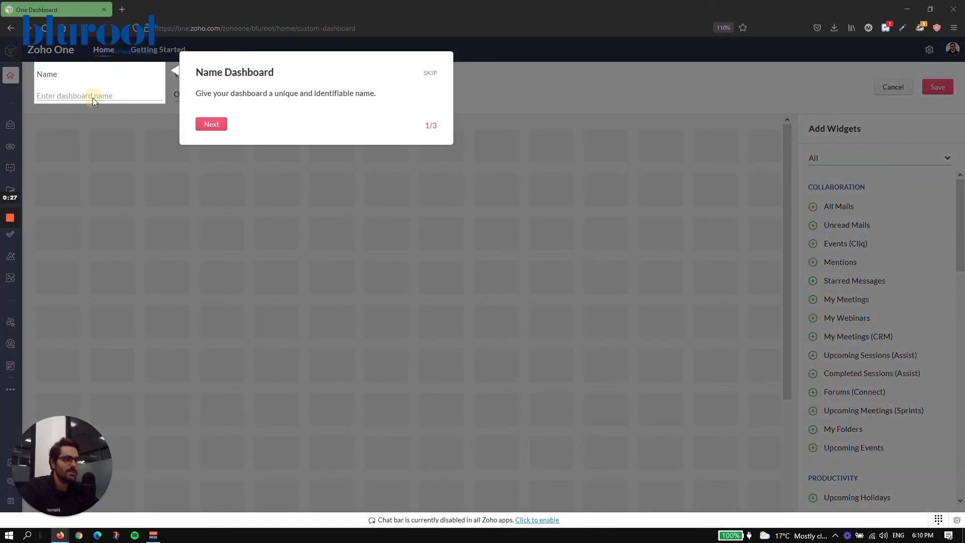
pyautogui.click(211, 124)
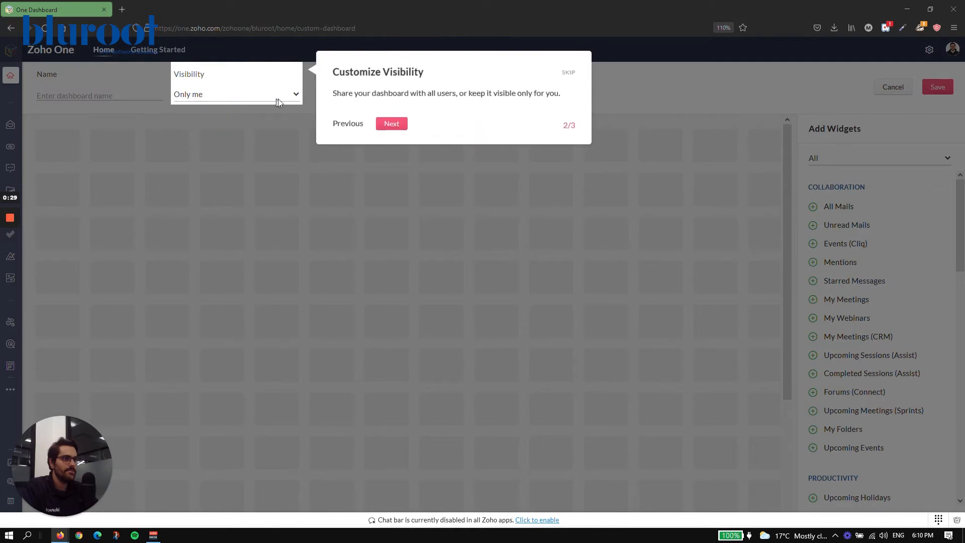
pyautogui.click(391, 124)
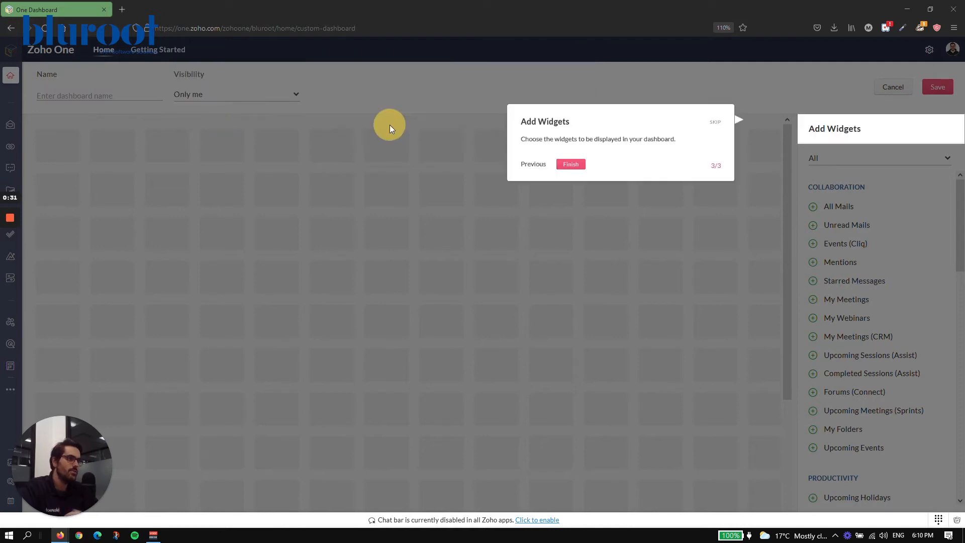
pyautogui.click(569, 164)
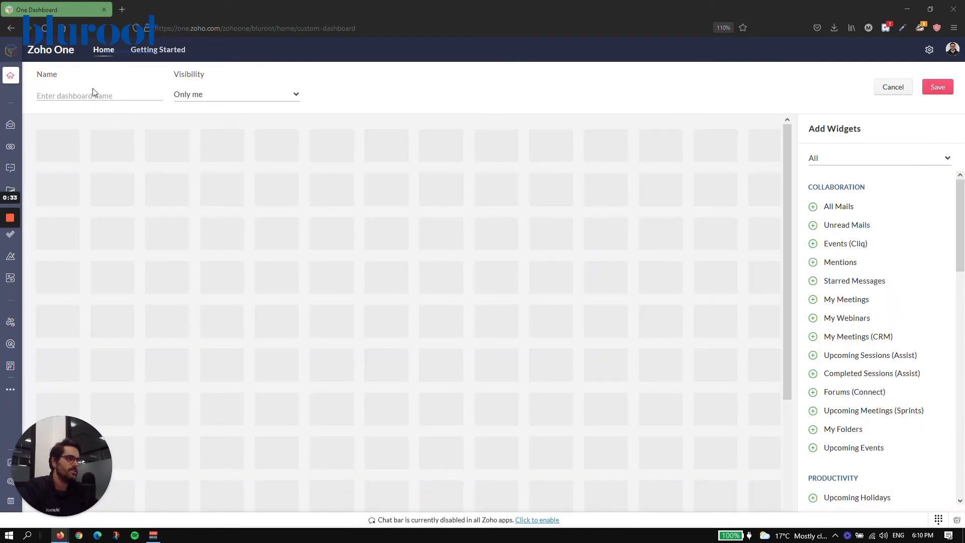
# Name the dashboard 'Massimo's Home Page'
pyautogui.write("Massimo'")
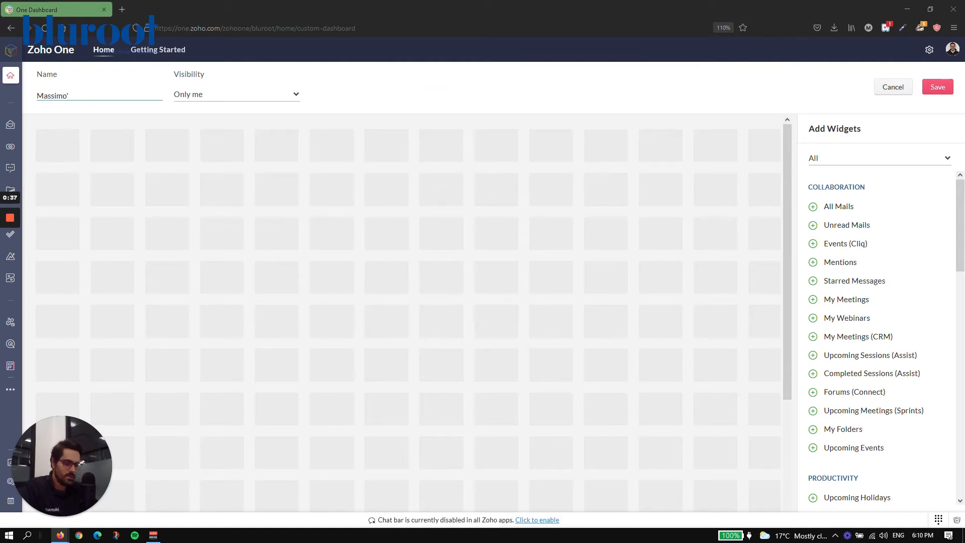
pyautogui.write('s home Page')
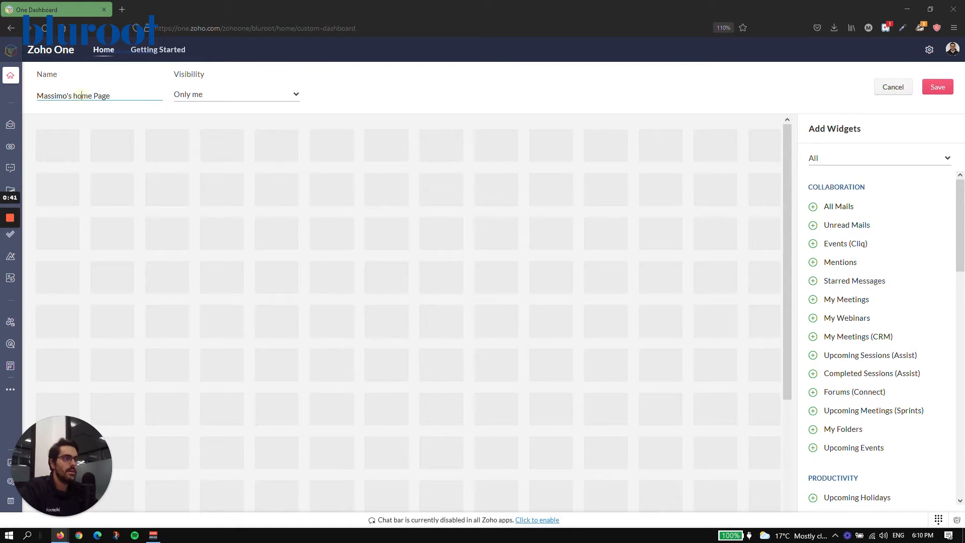
pyautogui.write('HomePage')
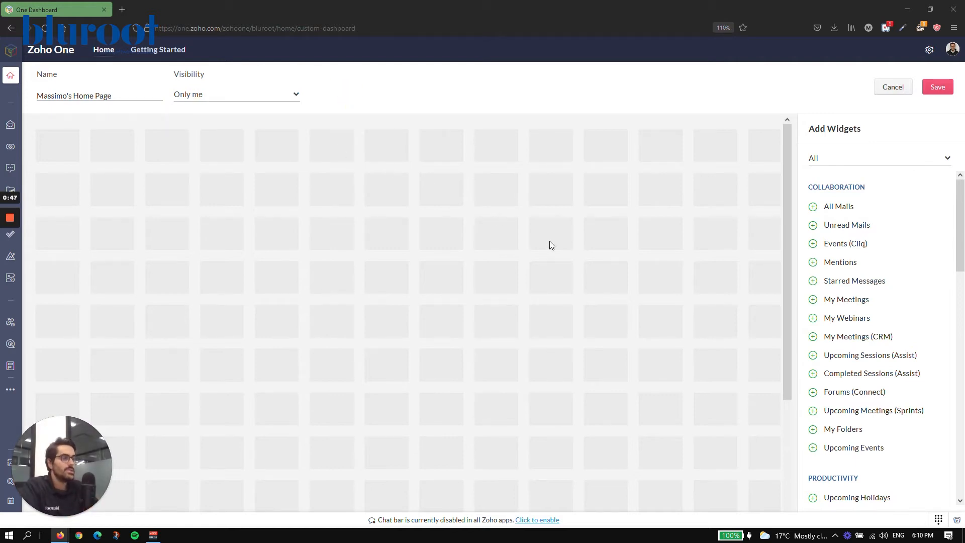
pyautogui.moveTo(830, 278)
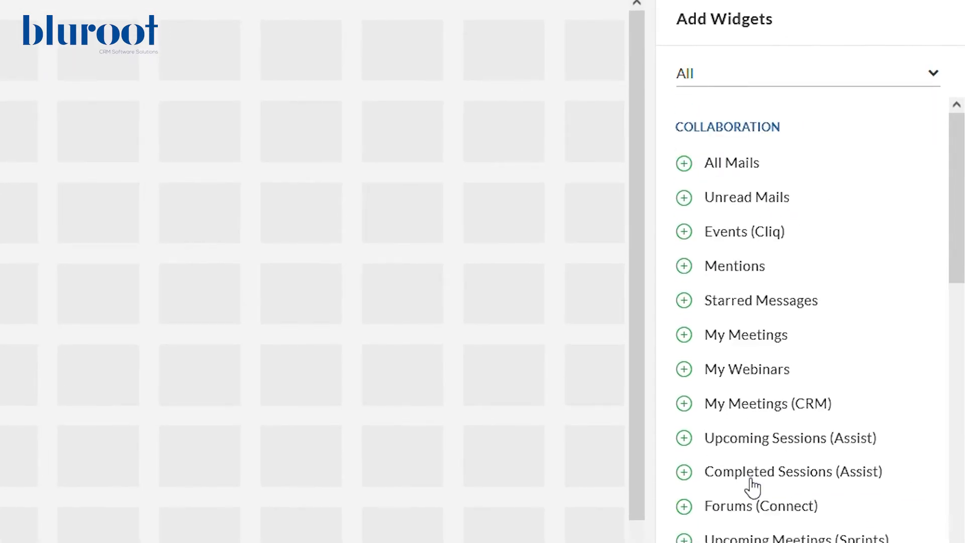
pyautogui.moveTo(719, 160)
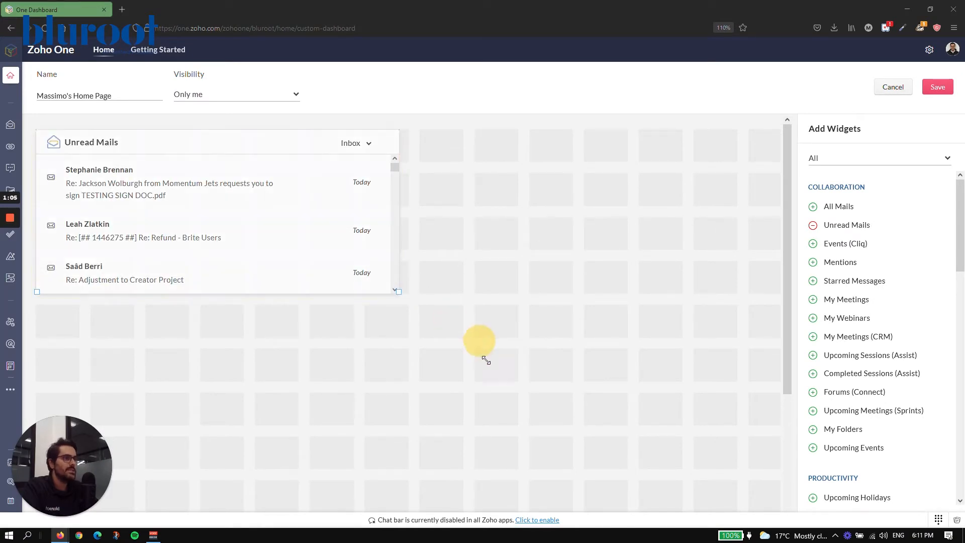
# Enlarge the Unread Mails widget, add My Meetings (CRM), and save the dashboard
pyautogui.moveTo(399, 291); pyautogui.dragTo(399, 378)
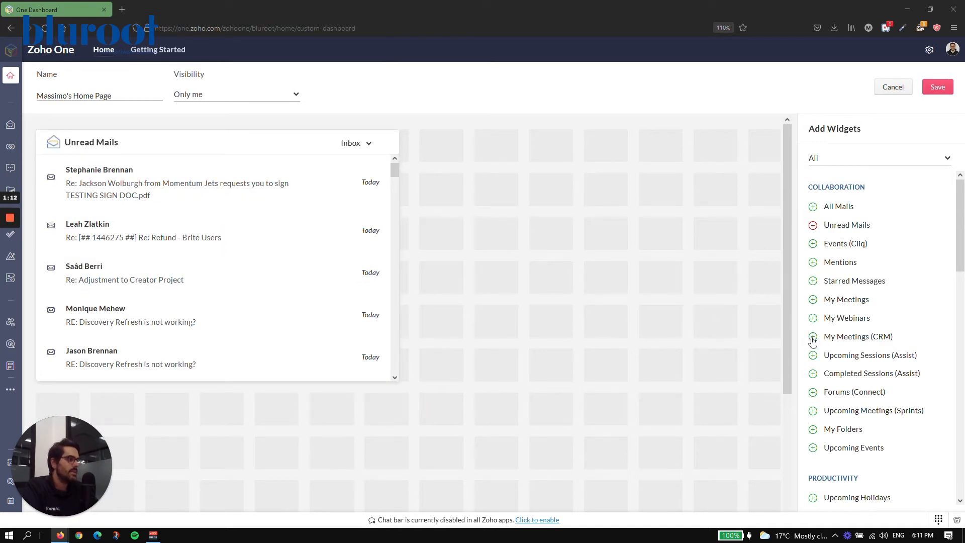
pyautogui.click(812, 336)
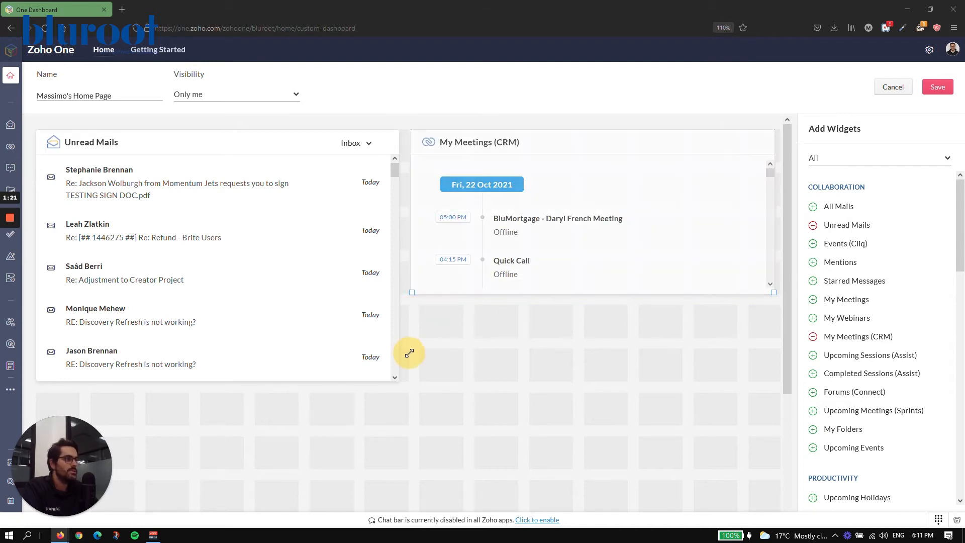
pyautogui.click(937, 87)
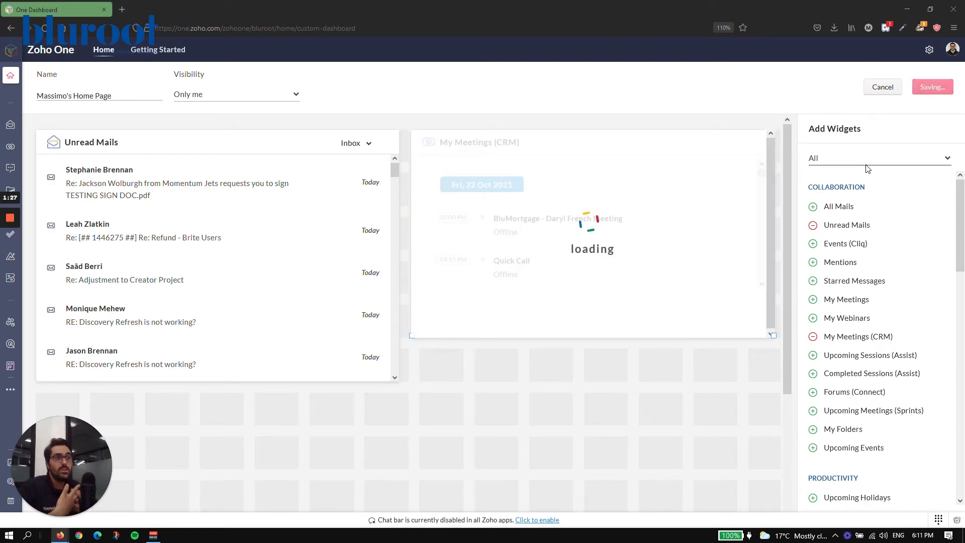
# Wait for the save and view Massimo's Home Page with its two loading widgets
pyautogui.click(881, 86)
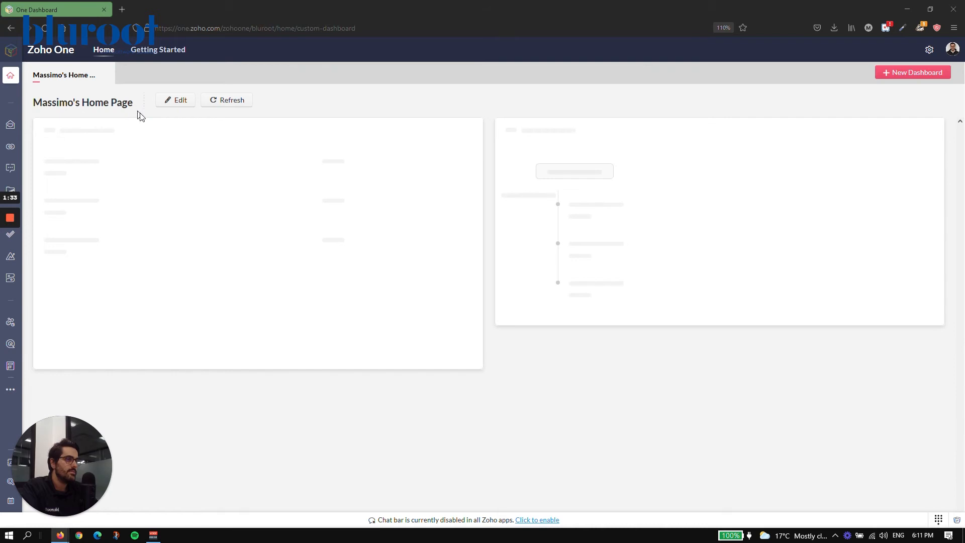
pyautogui.moveTo(161, 108)
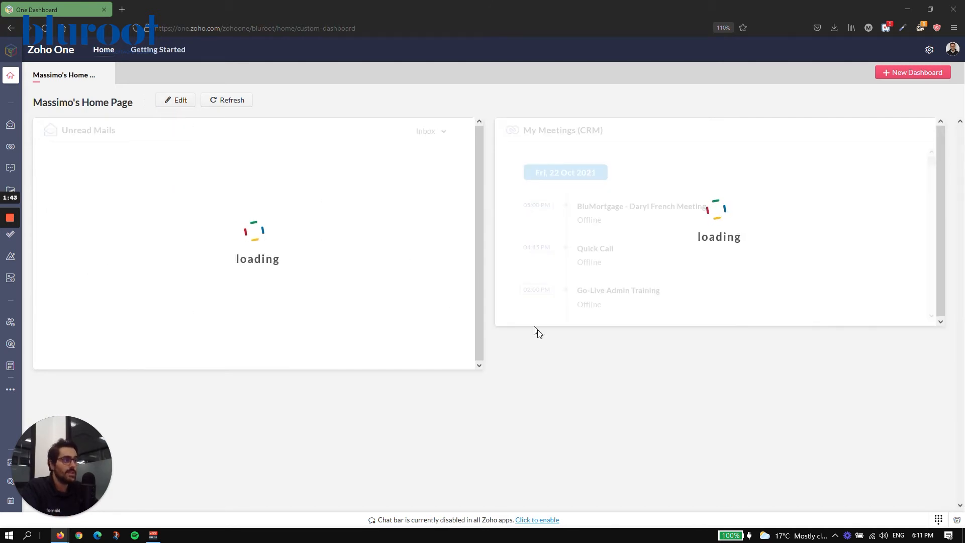
pyautogui.moveTo(580, 289)
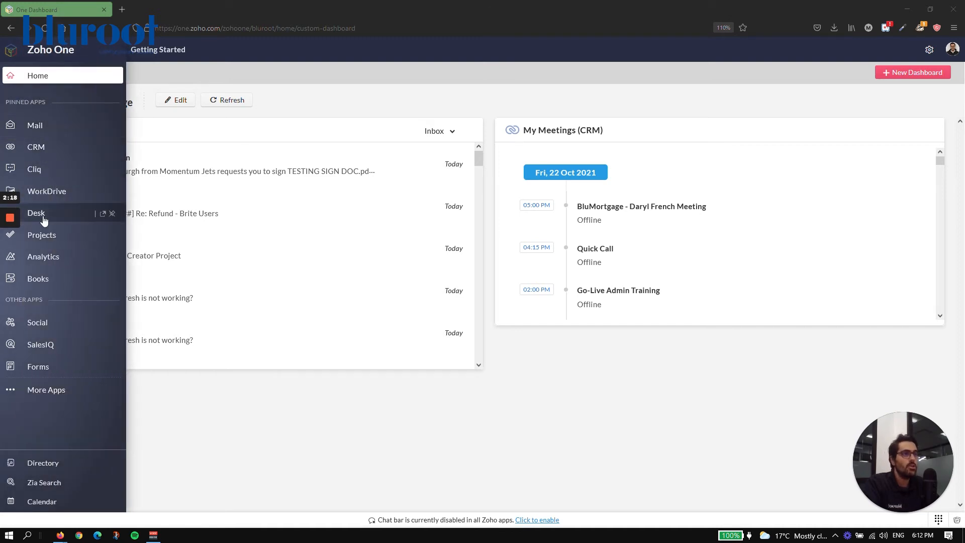
pyautogui.moveTo(45, 389)
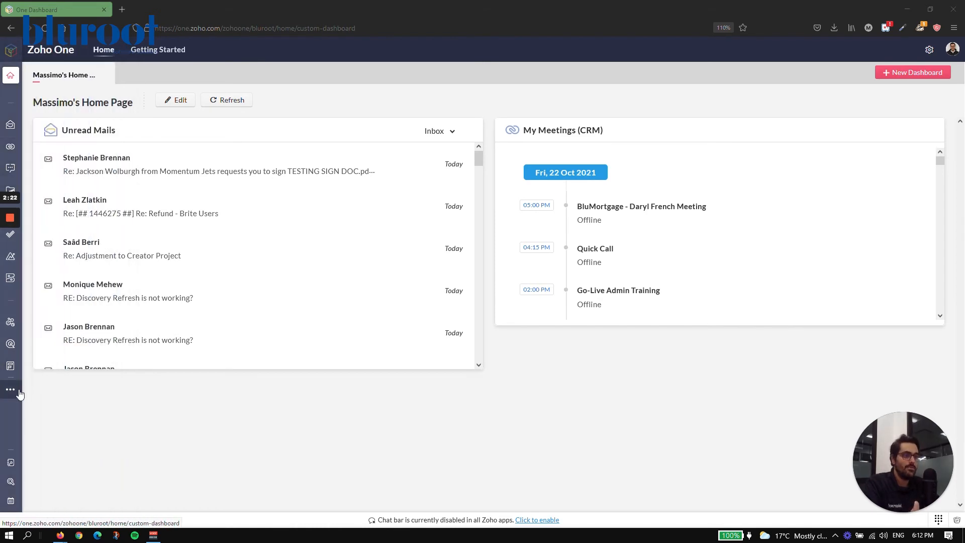
# Peek at the More Apps overlay, then open the Directory's active users list
pyautogui.click(10, 390)
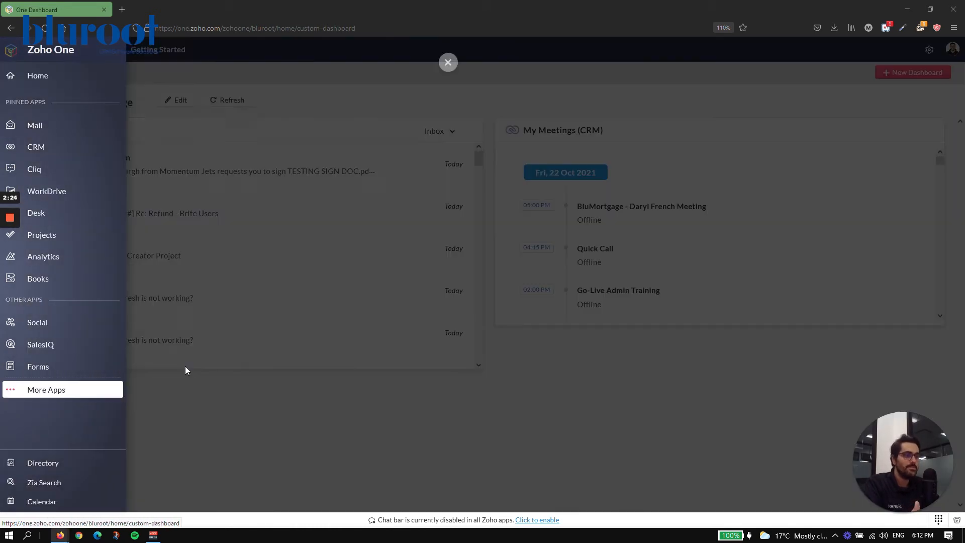
pyautogui.click(46, 389)
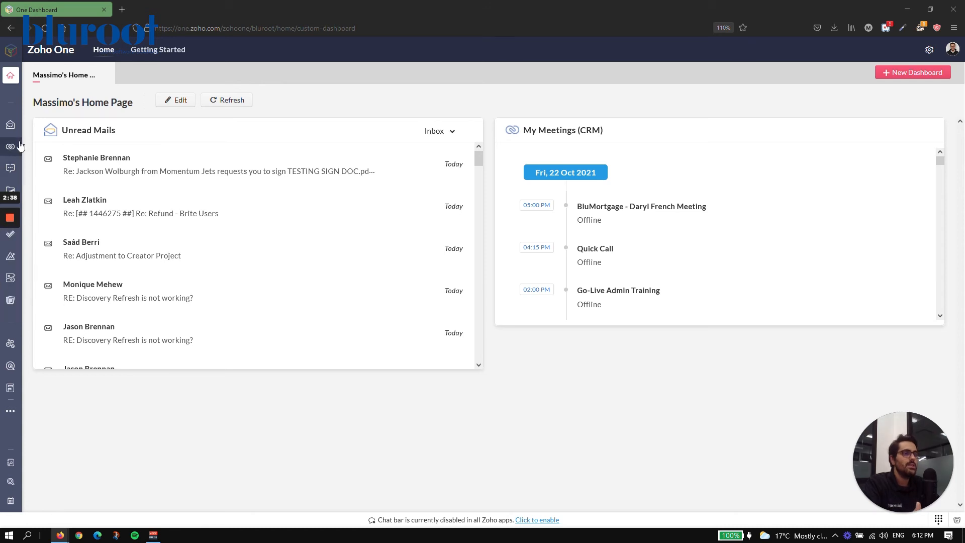
pyautogui.click(10, 75)
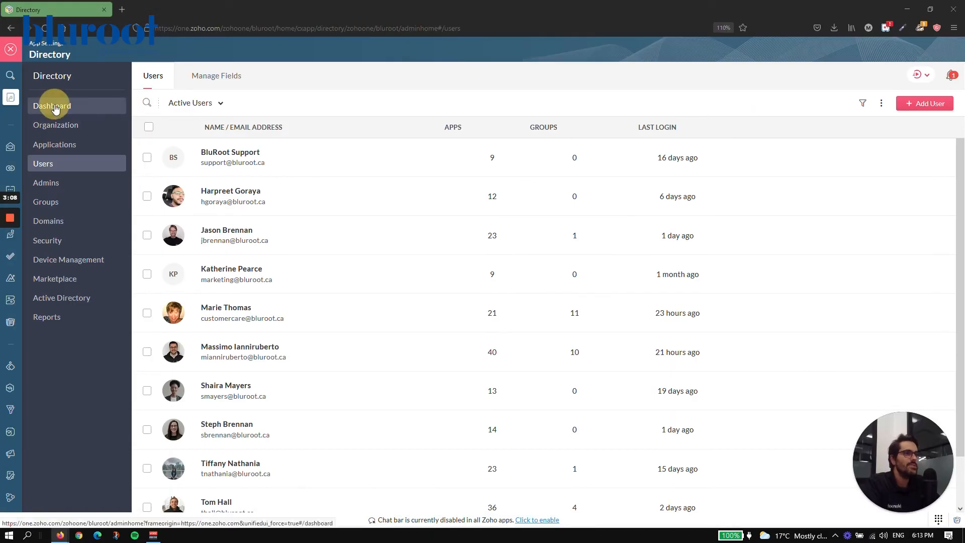
# Browse the Directory's Dashboard, Organization details and Applications list
pyautogui.click(51, 105)
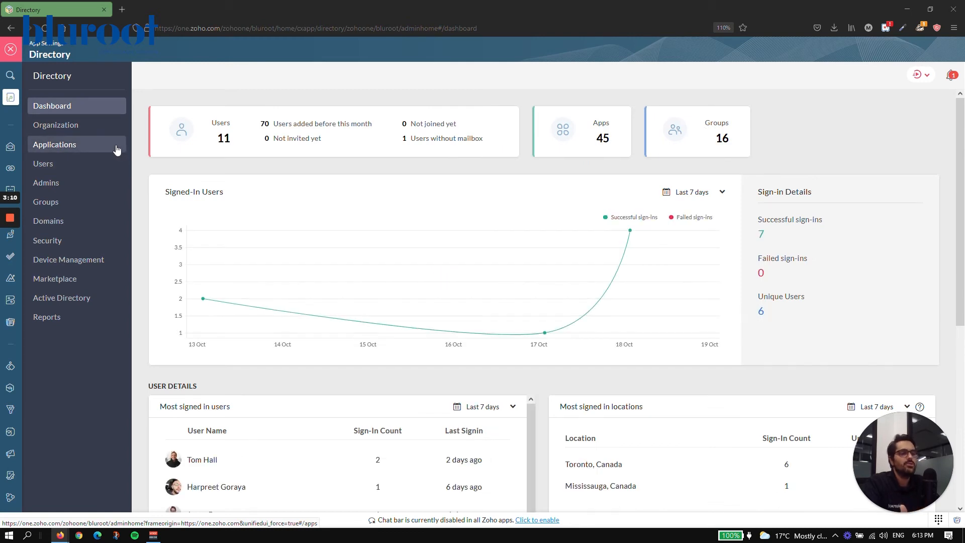
pyautogui.moveTo(56, 125)
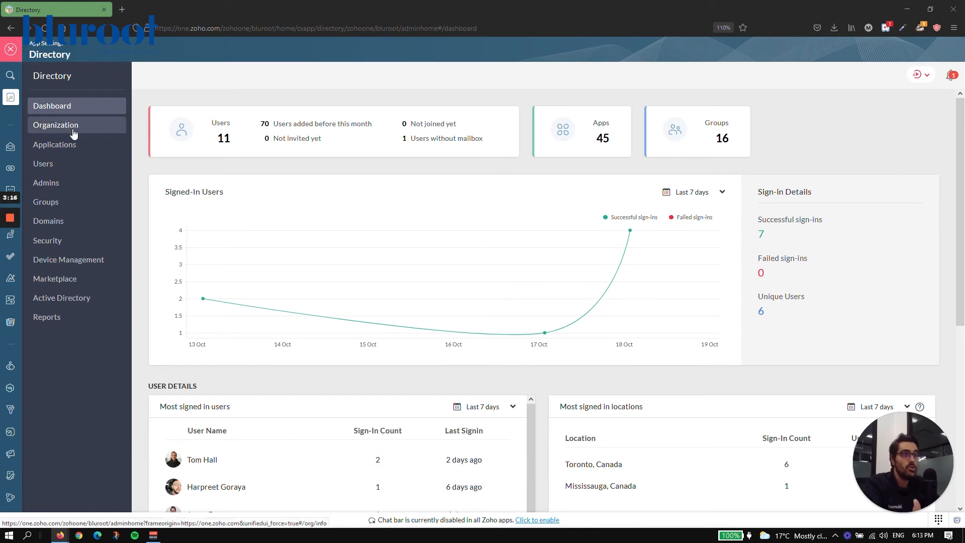
pyautogui.click(55, 125)
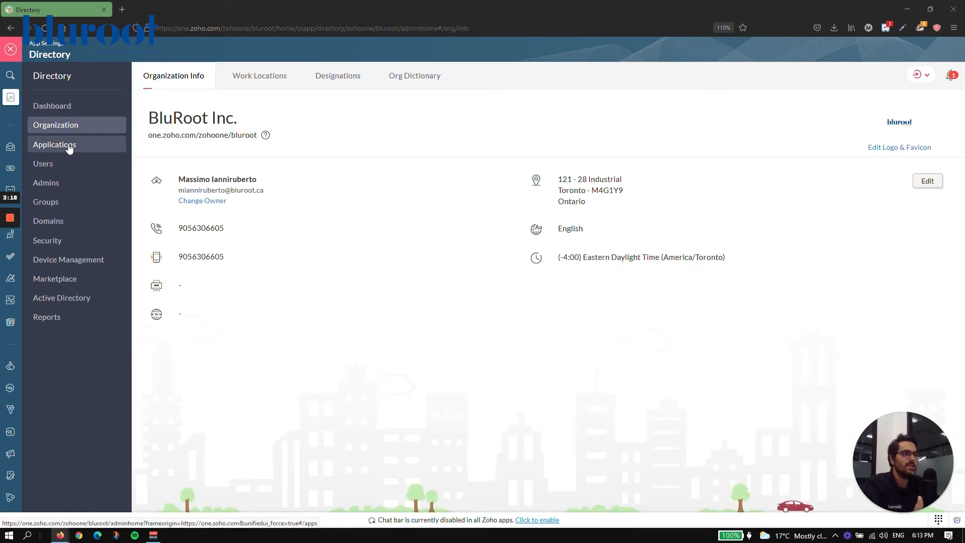
pyautogui.click(55, 144)
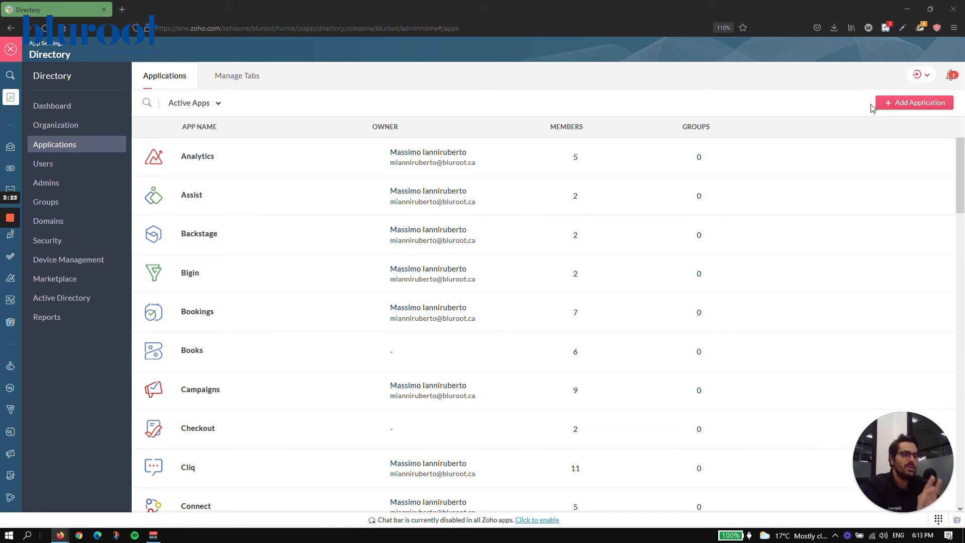
pyautogui.moveTo(26, 47)
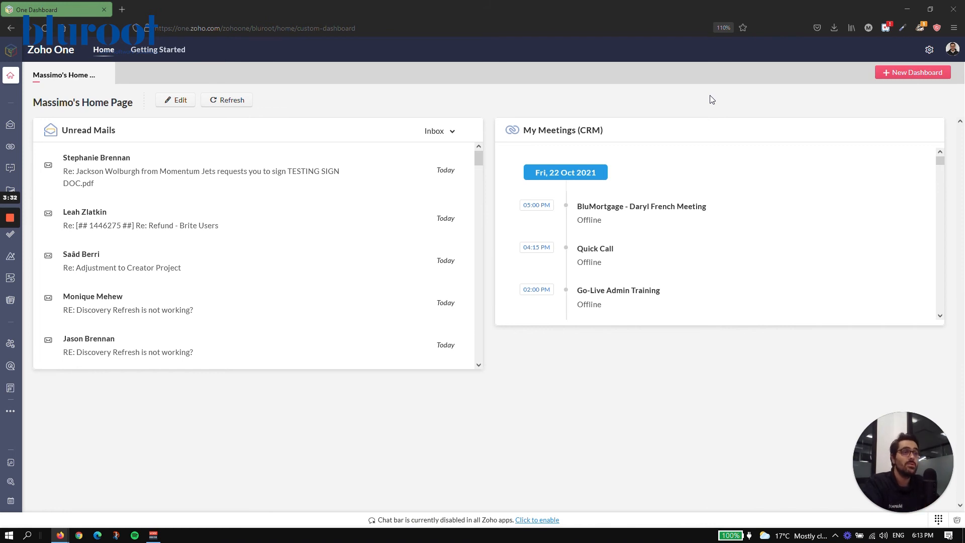
# Refresh Massimo's Home Page so its mail and meeting widgets reload
pyautogui.click(929, 49)
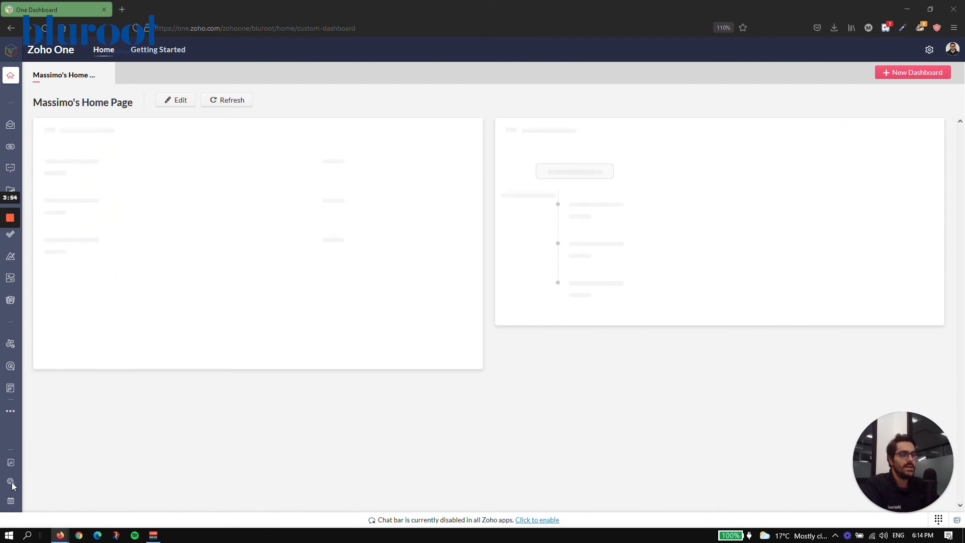
pyautogui.moveTo(84, 445)
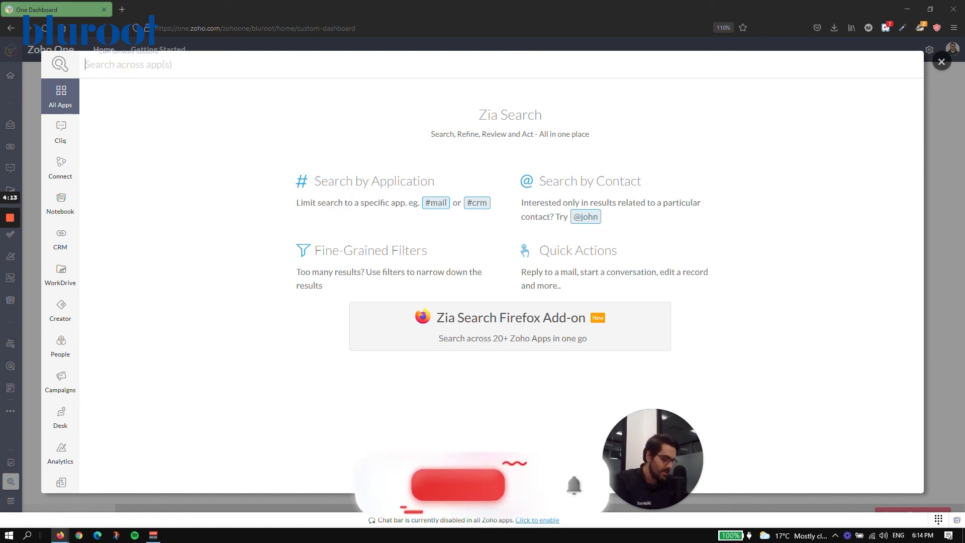
pyautogui.write('massimo')
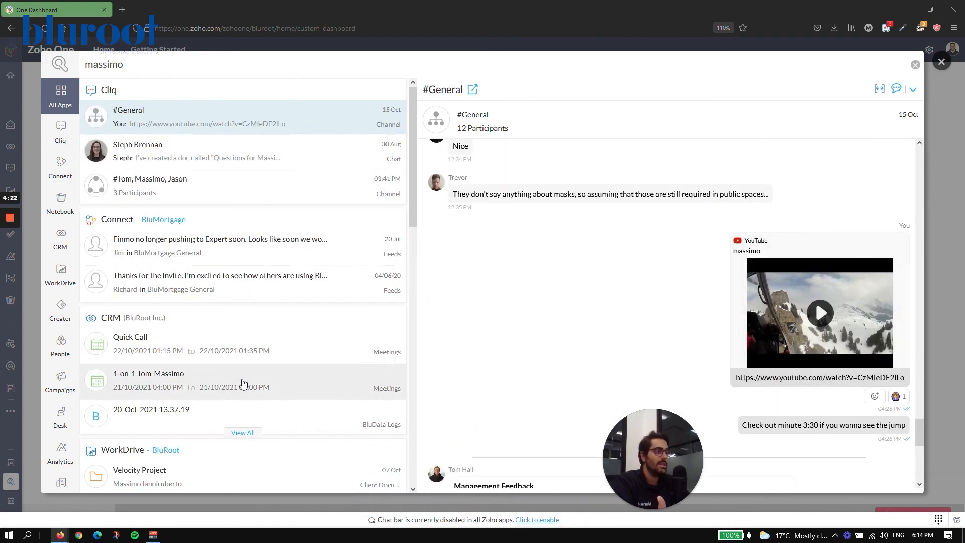
pyautogui.click(941, 61)
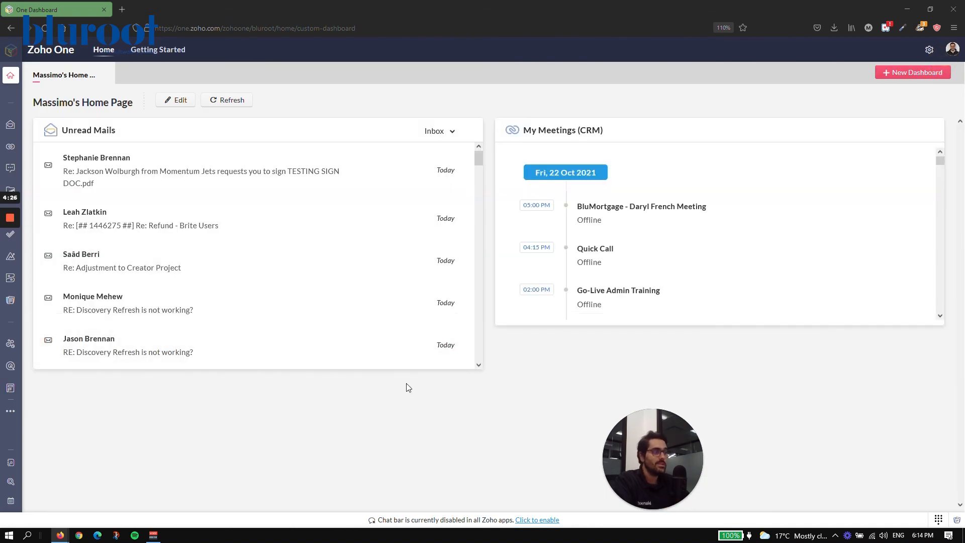
pyautogui.moveTo(408, 385)
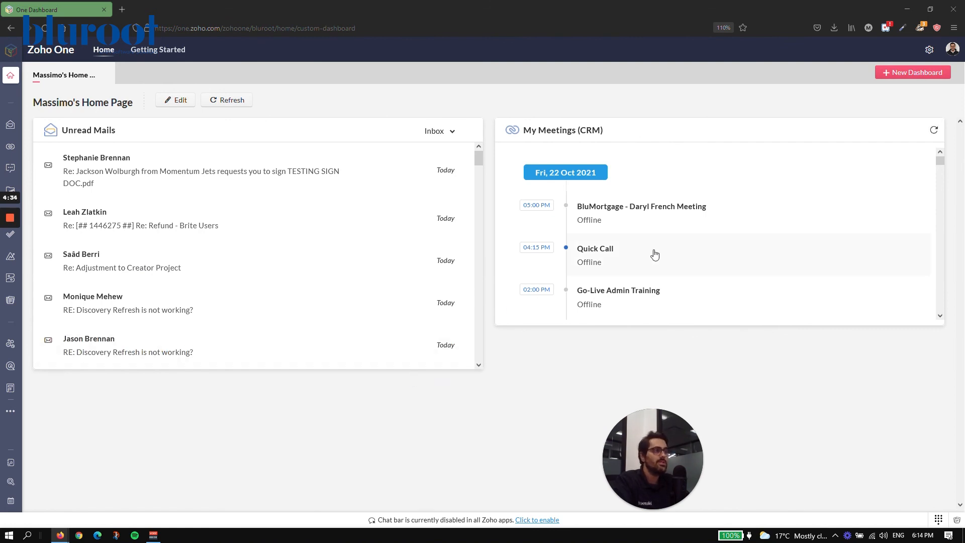
pyautogui.moveTo(654, 251)
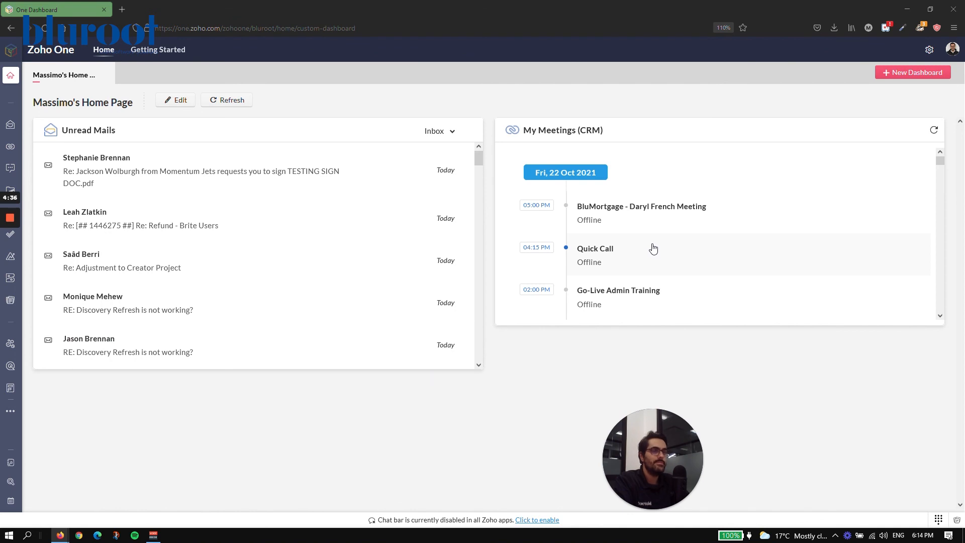